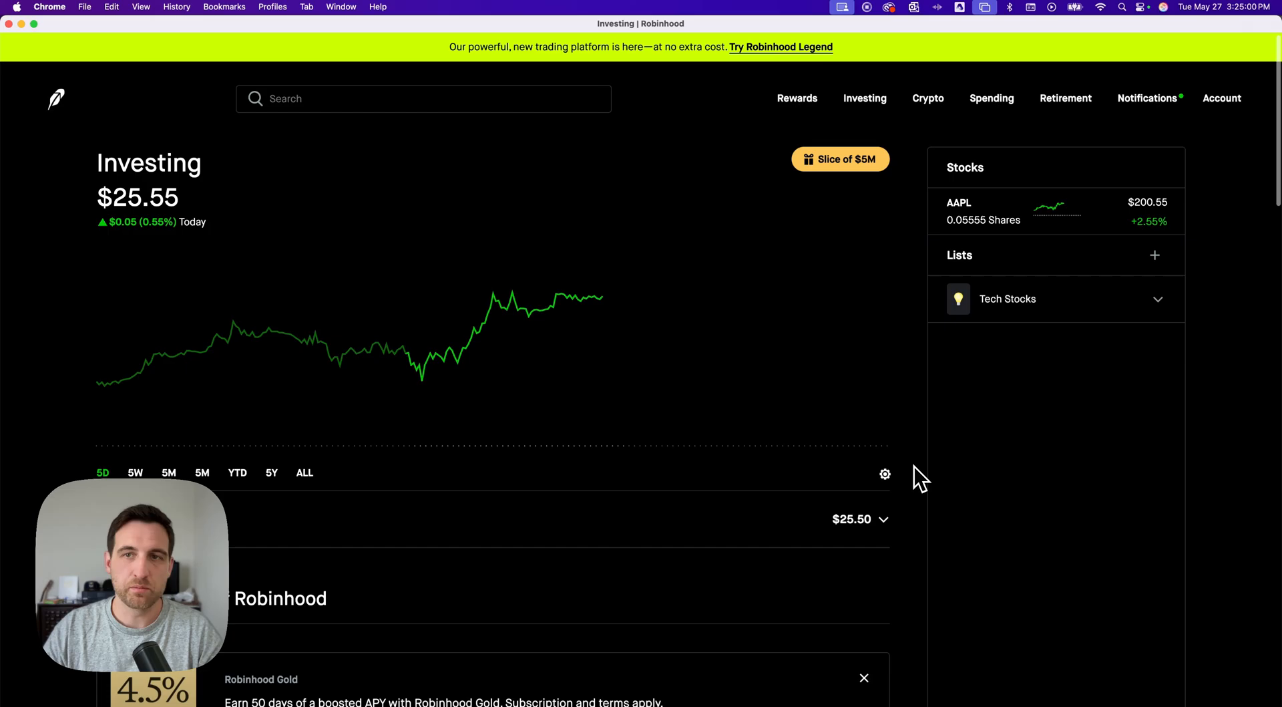
Bring the $25.50 Buying power row into view below the portfolio chart.
scroll("down", 3)
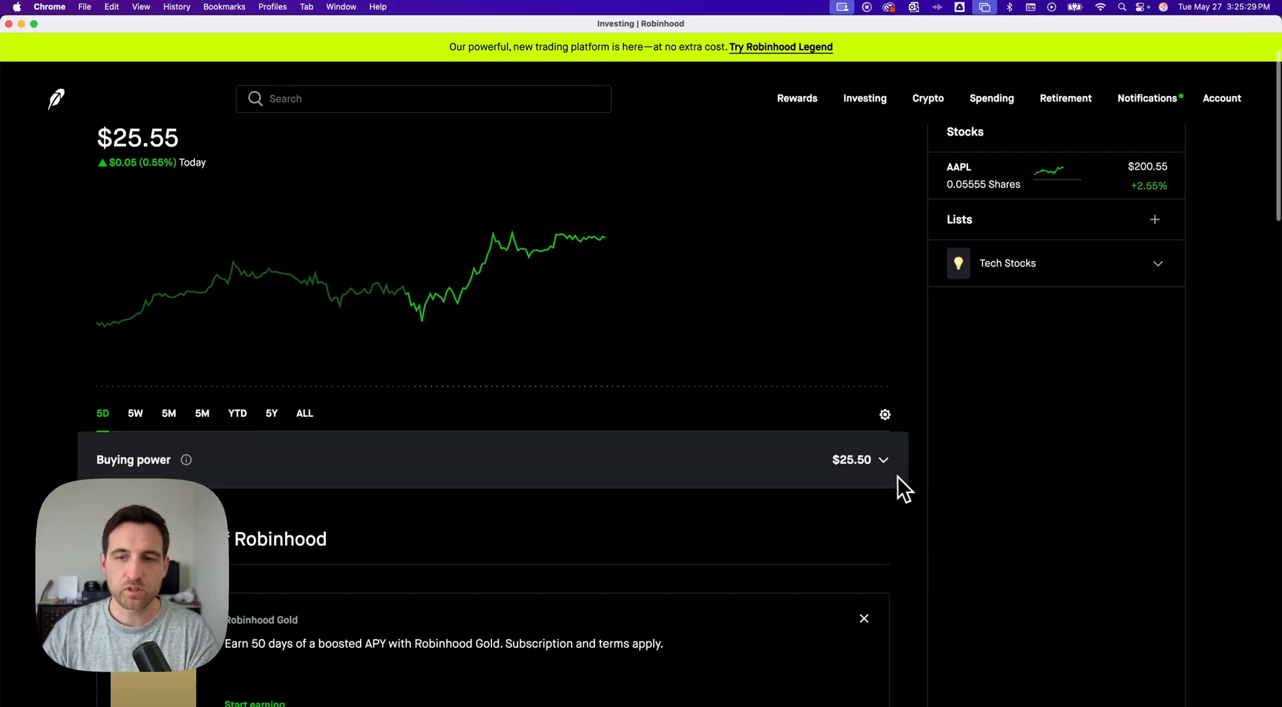
Expand the Buying power row to show $25.50 individual cash.
left_click(878, 459)
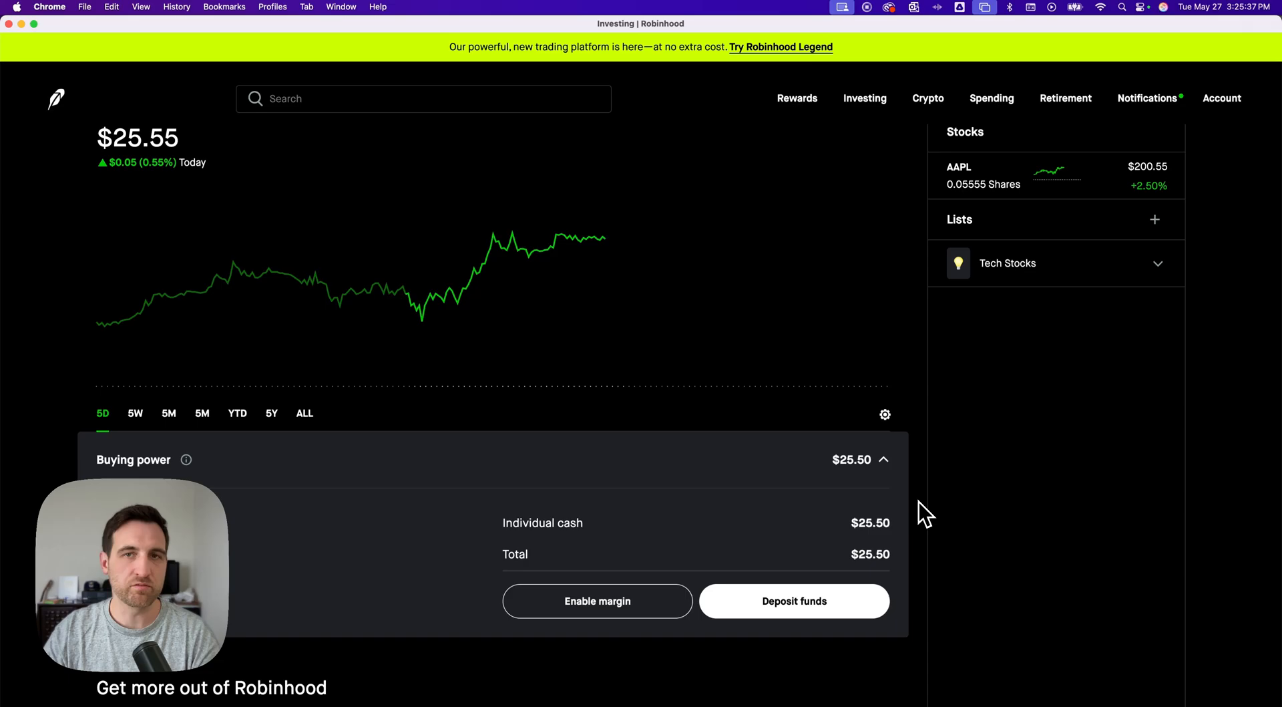
scroll("down", 3)
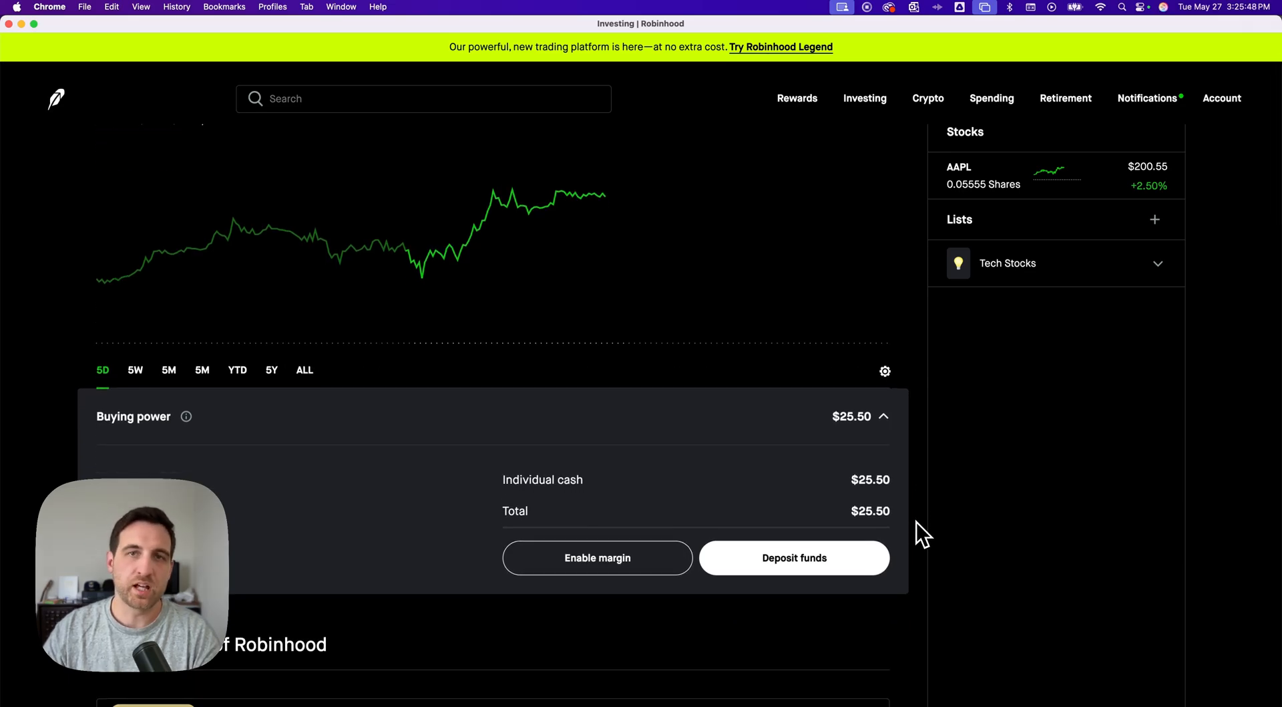
mouse_move(933, 528)
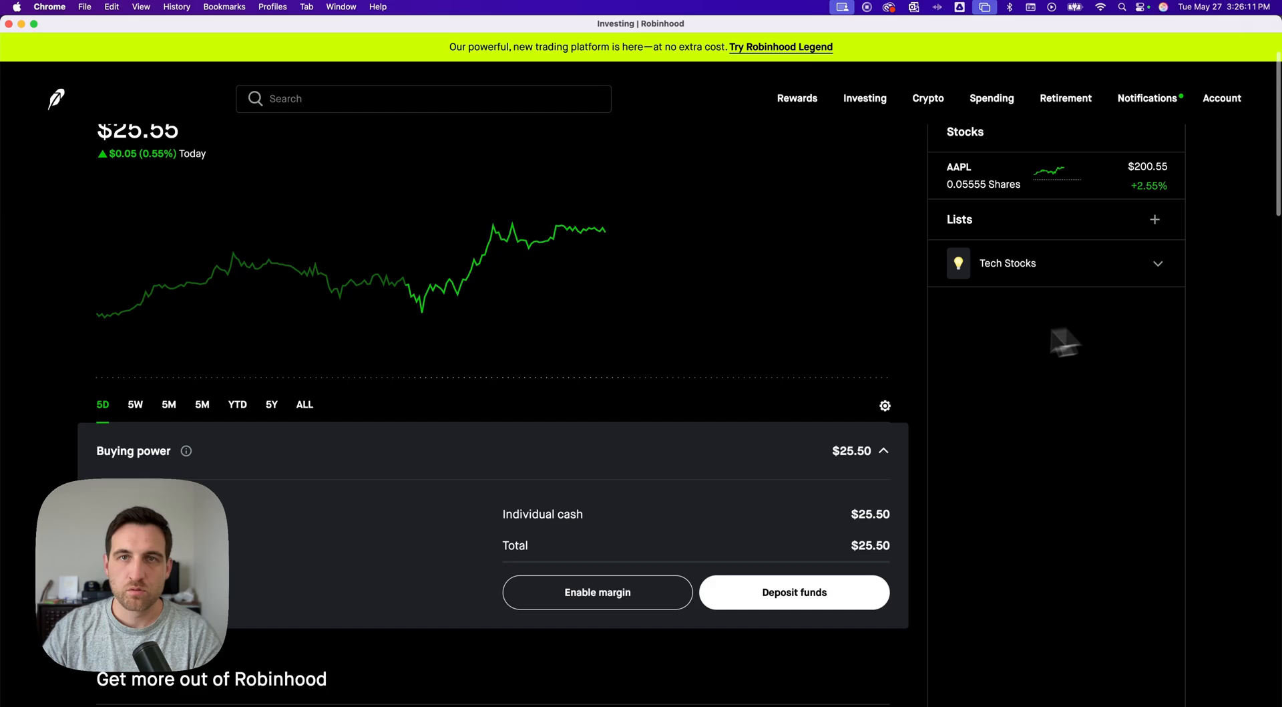
Go to the account's Transfers page via the Account menu.
left_click(1222, 98)
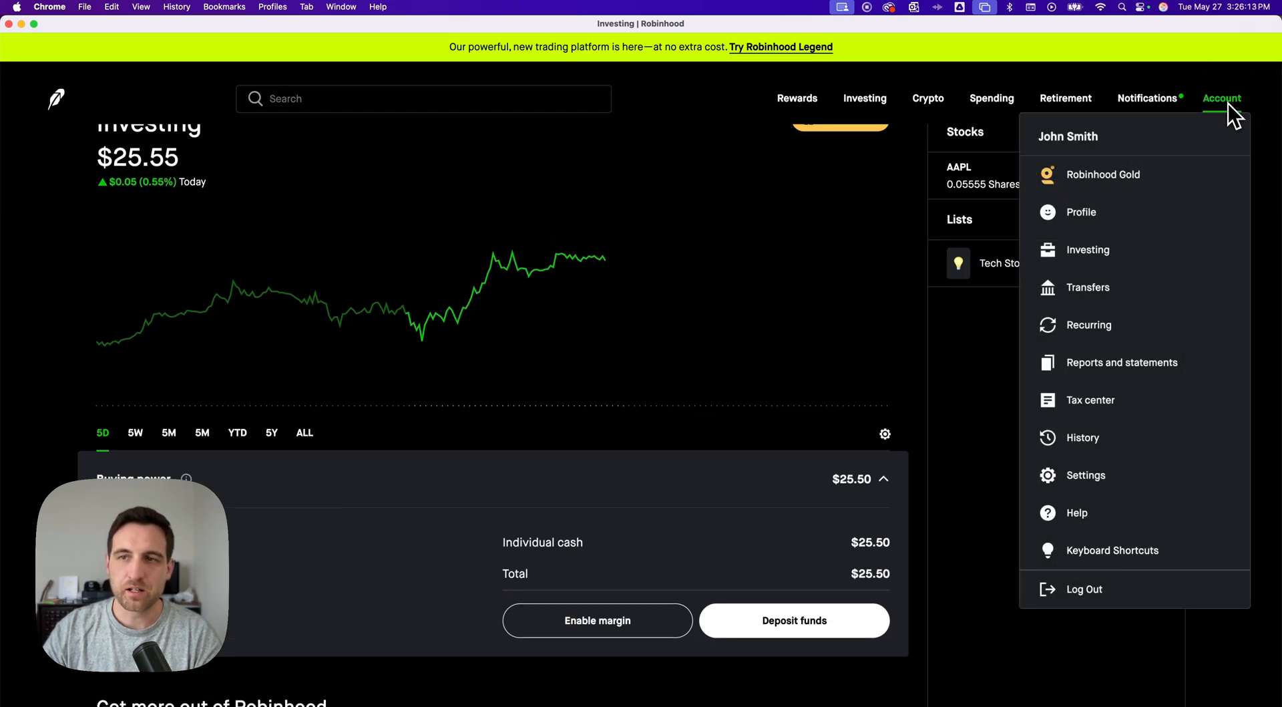
mouse_move(1088, 287)
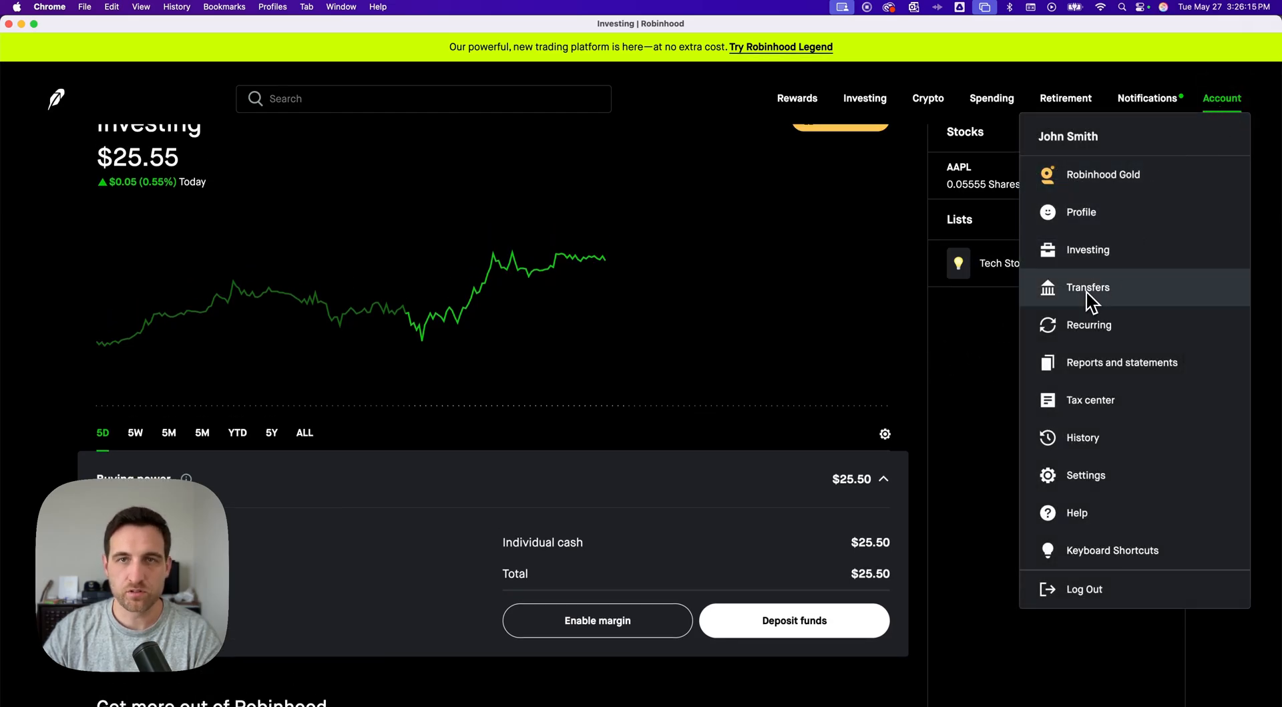
left_click(1089, 288)
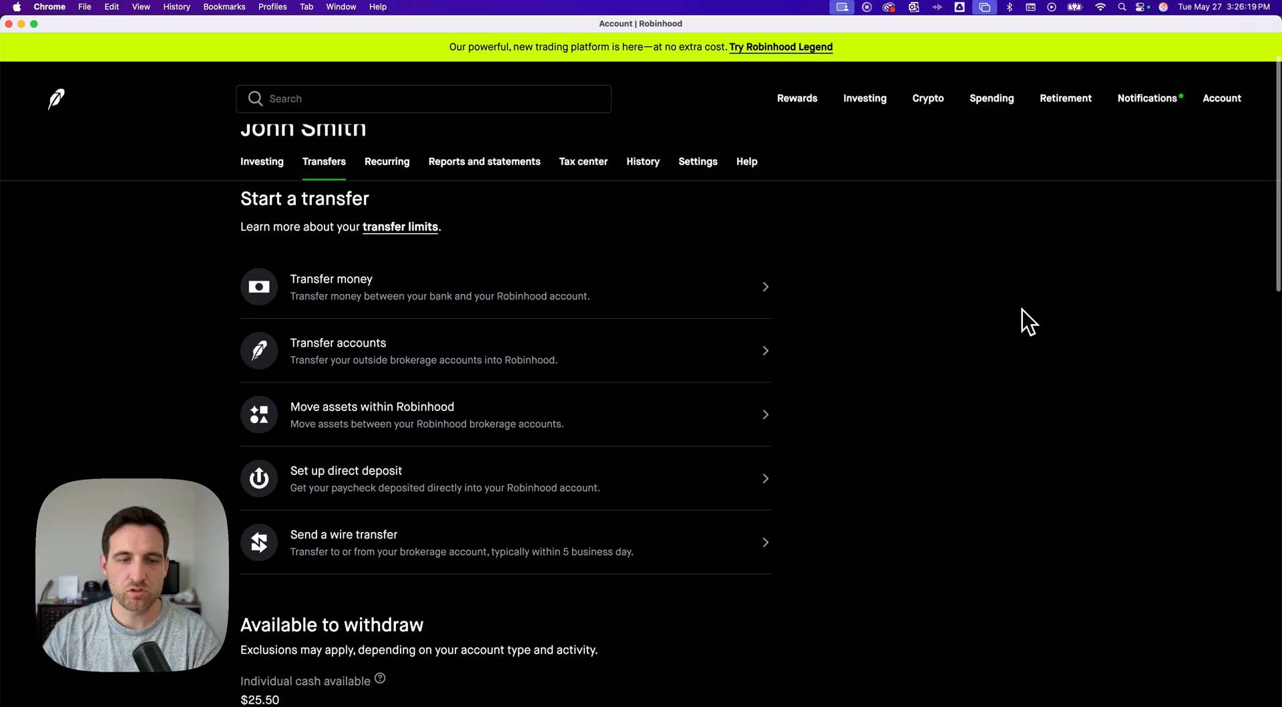
scroll("down", 3)
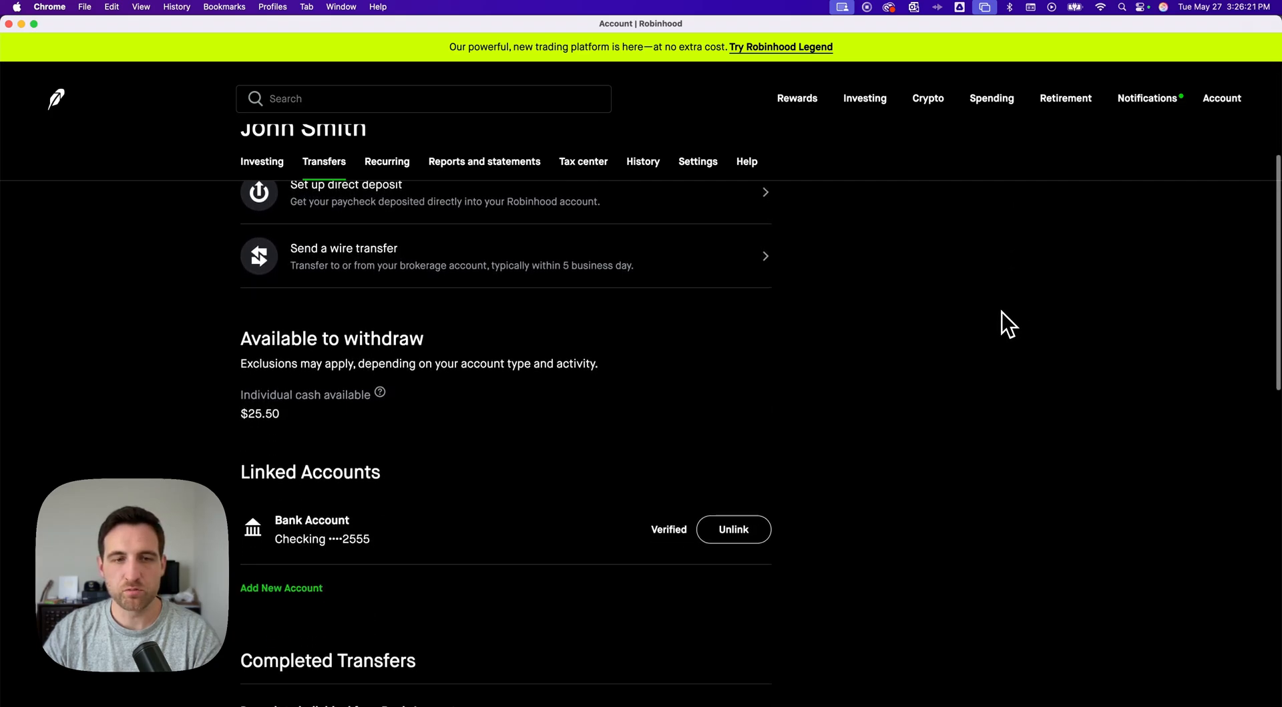
mouse_move(259, 415)
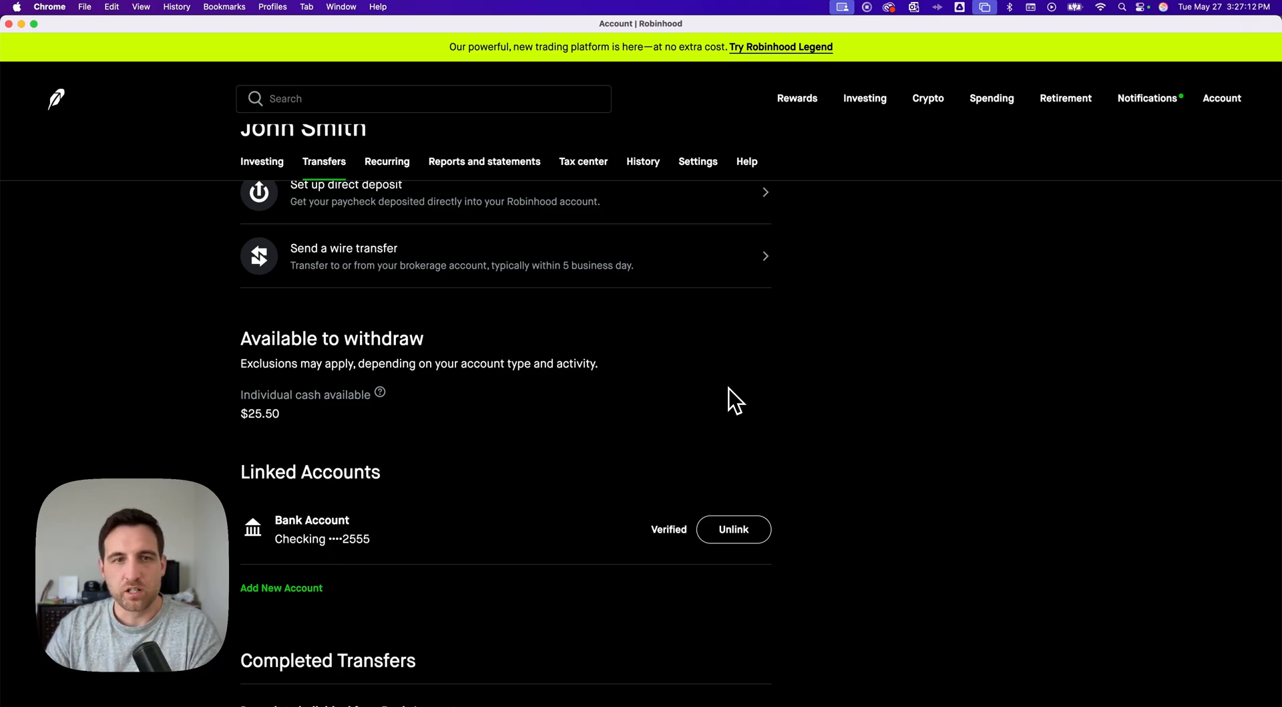
mouse_move(311, 424)
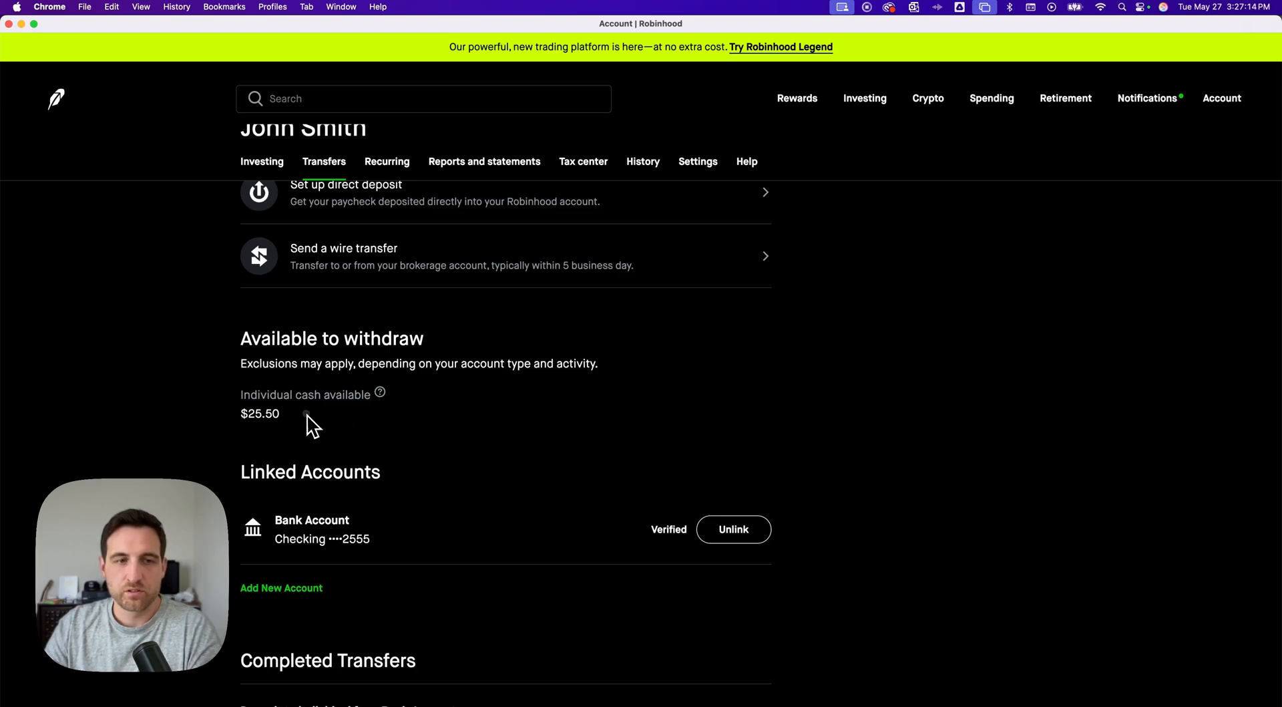
scroll("up", 3)
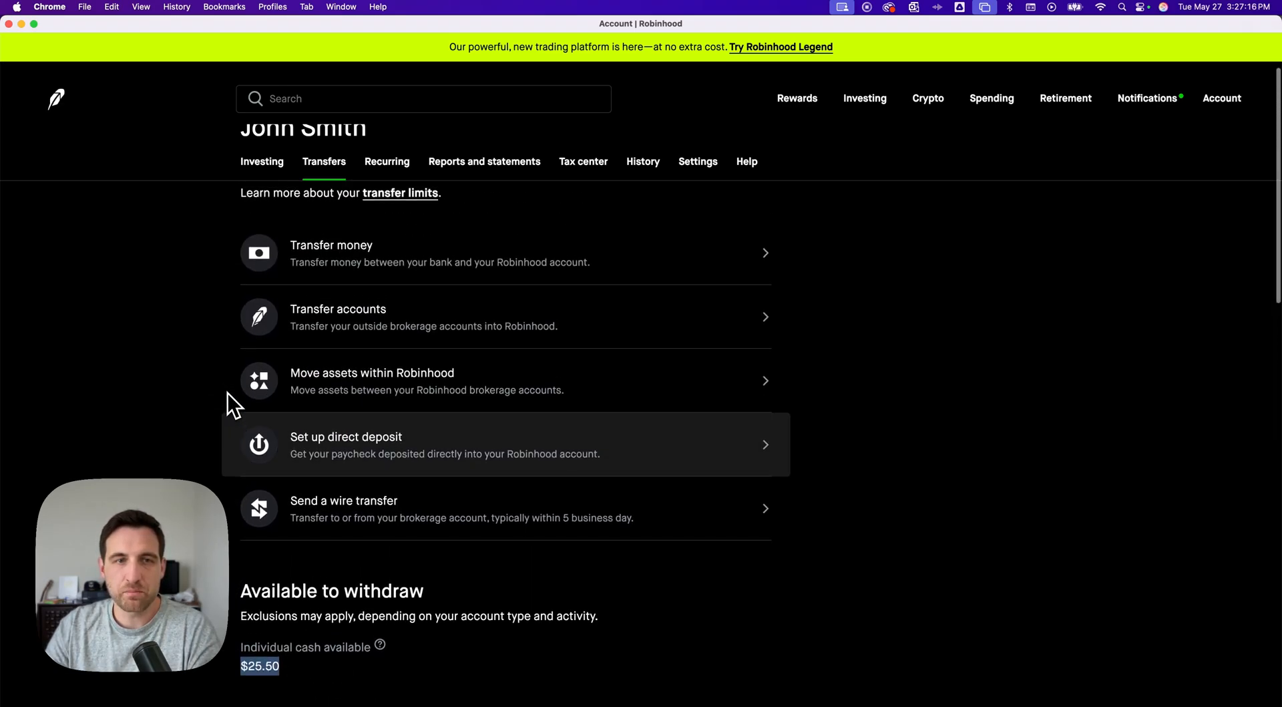
scroll("up", 3)
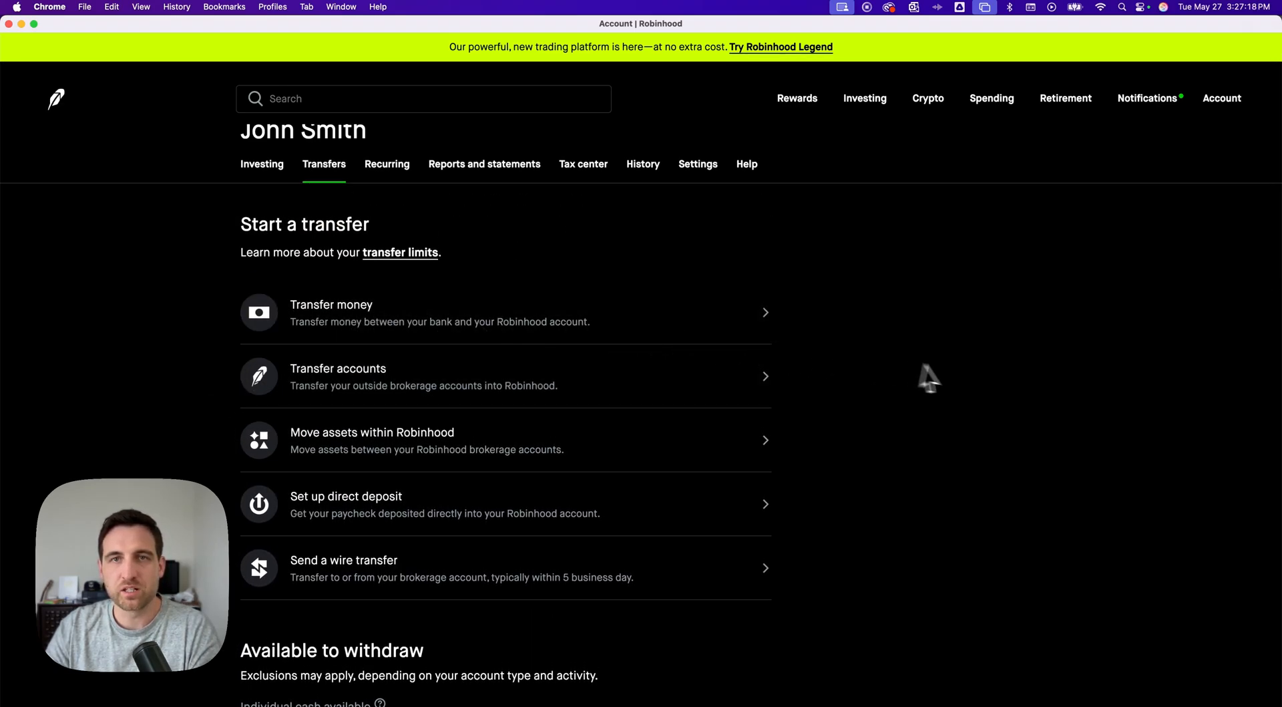